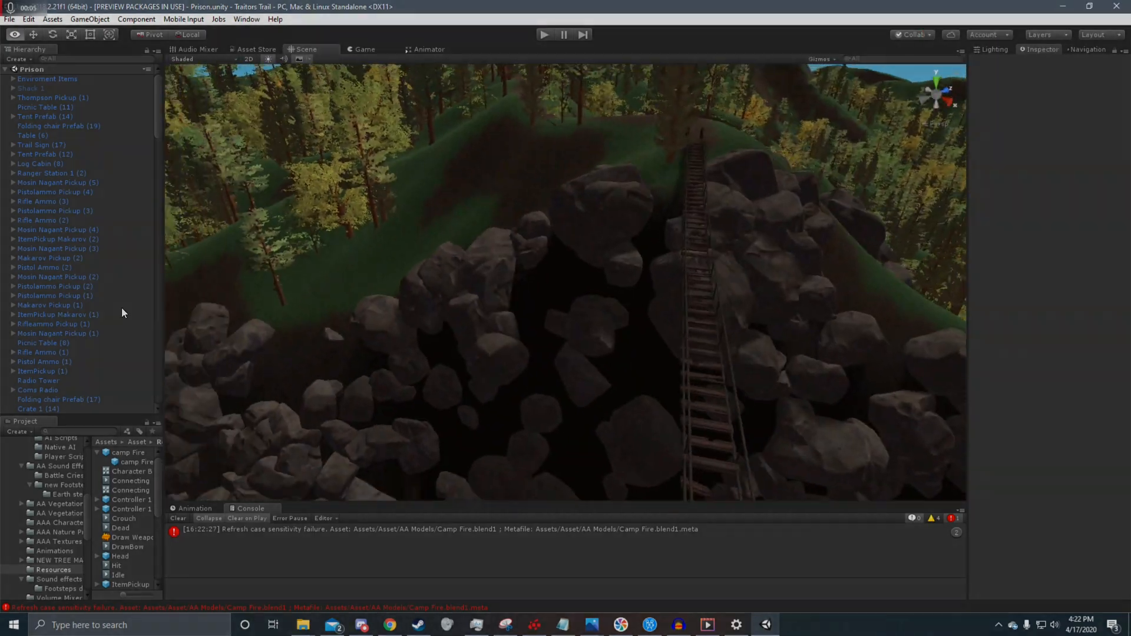
Step: Switch from the Scene view of the rope bridge to in-game night footage
click(544, 34)
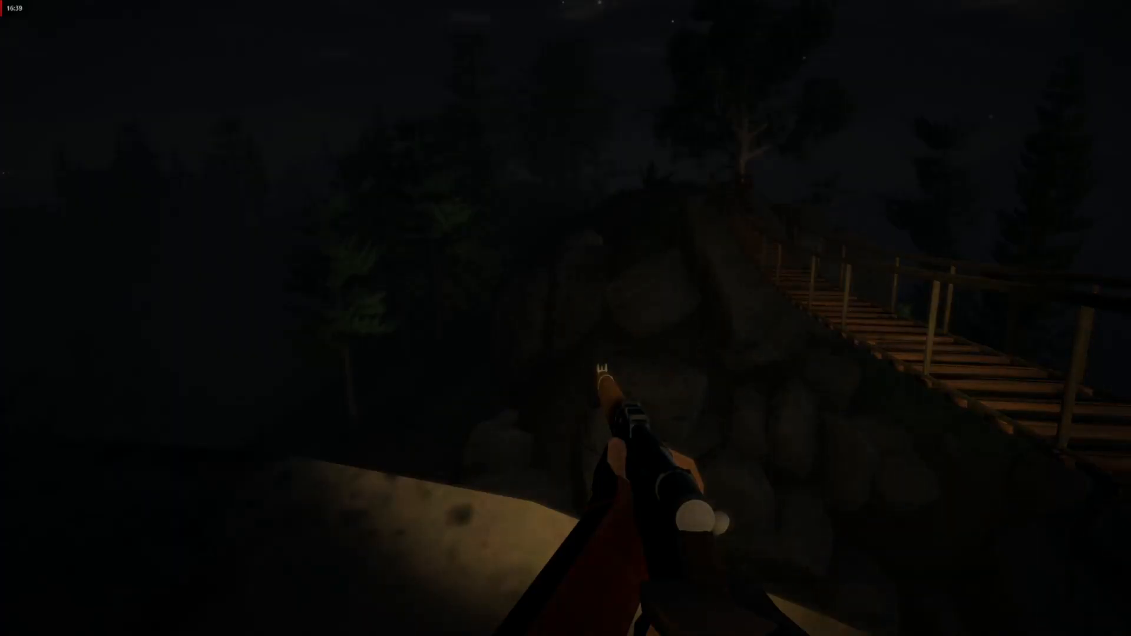